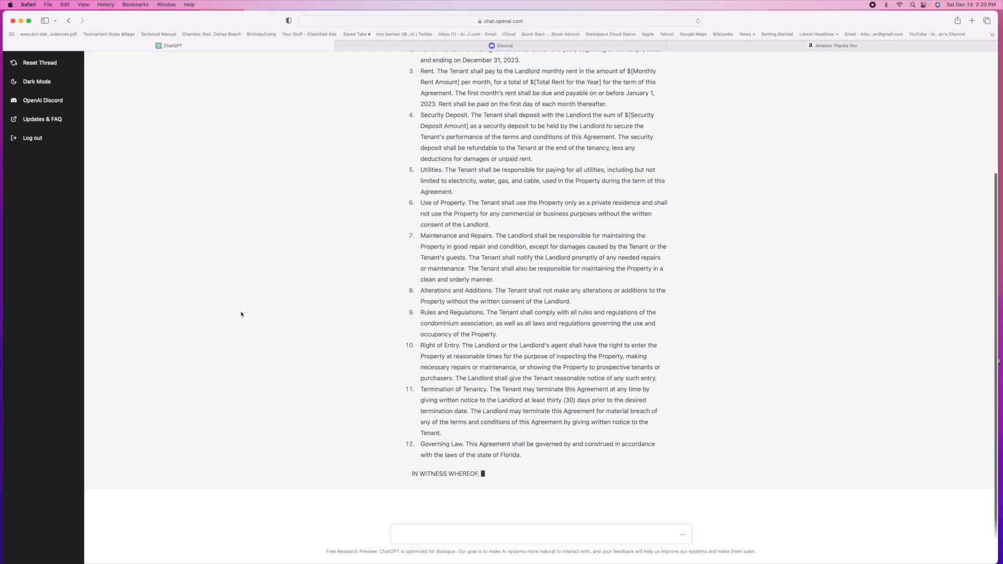
scroll(down, 3)
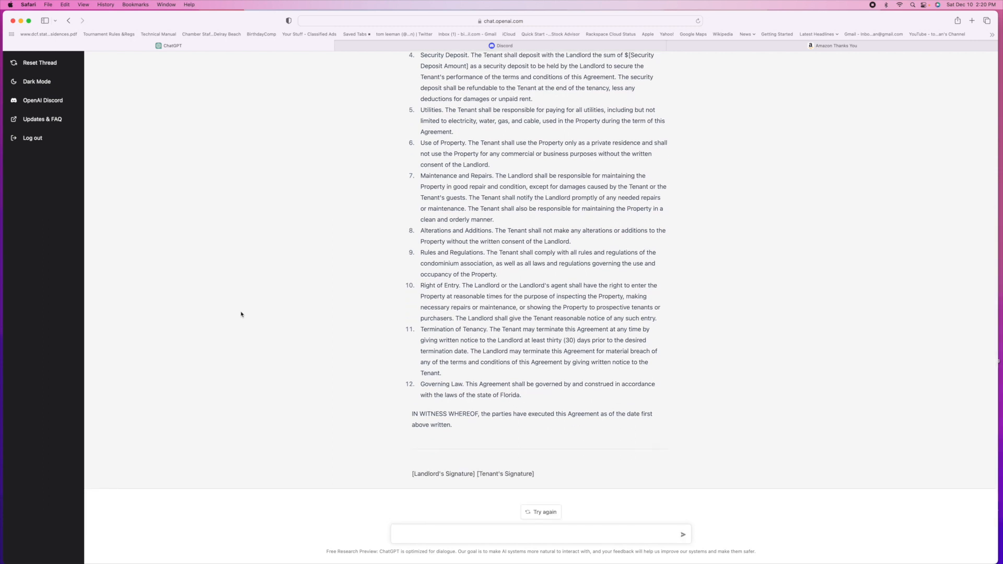
mouse_move(565, 465)
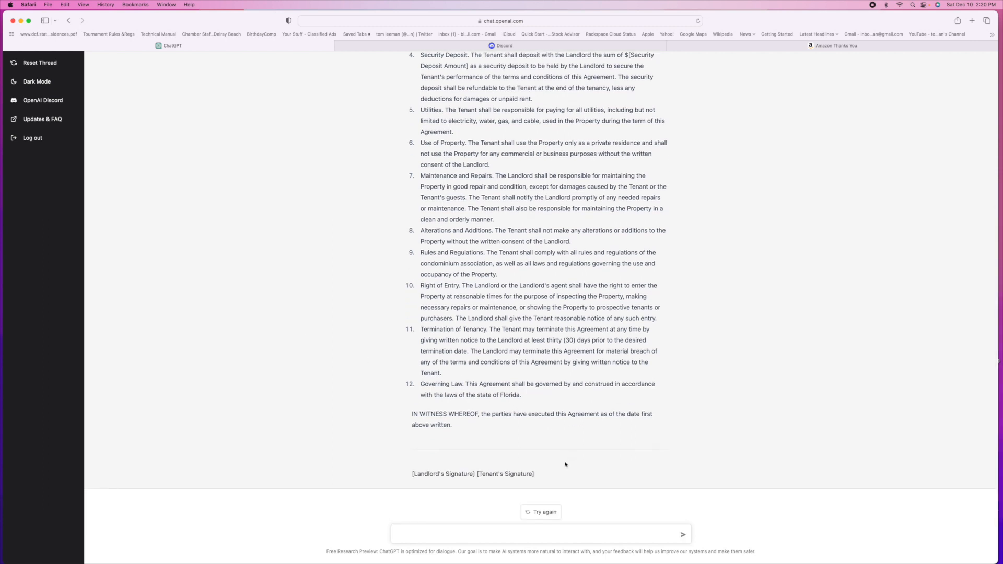